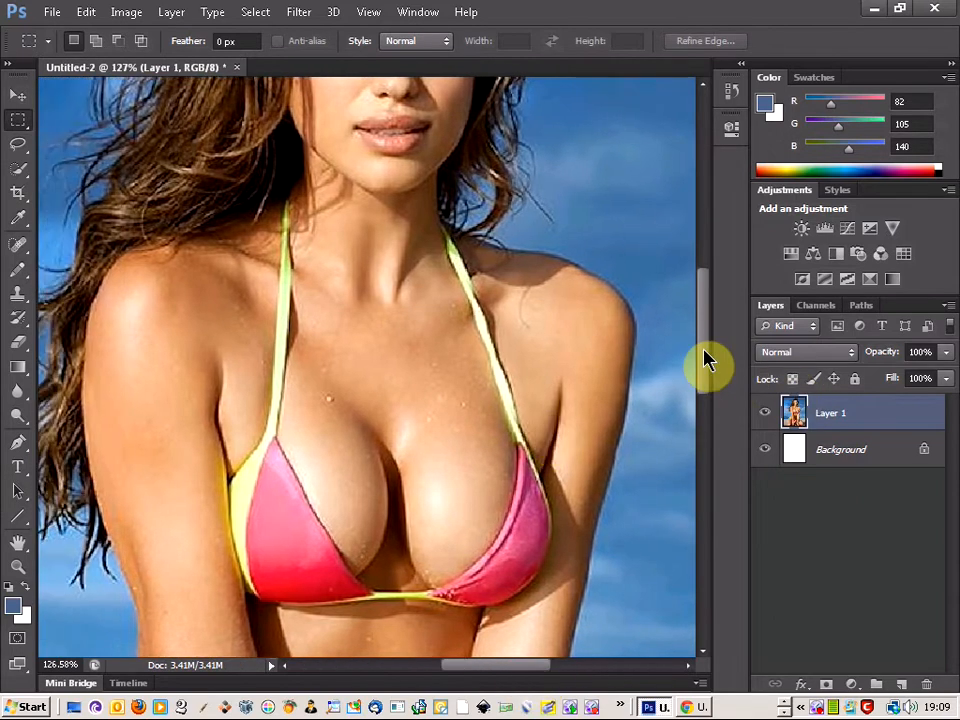
- Choose Liquify from the Filter menu to reshape the bikini photo's layer
{"action": "scroll", "scroll_direction": "down", "scroll_amount": 3}
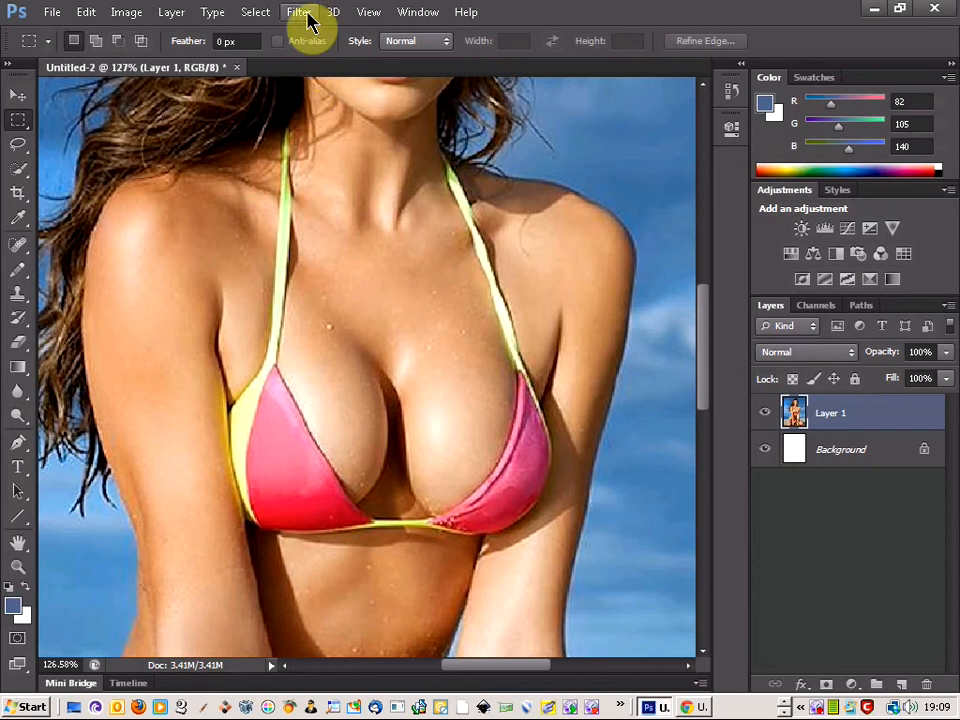
{"action": "left_click", "coordinate": [300, 12]}
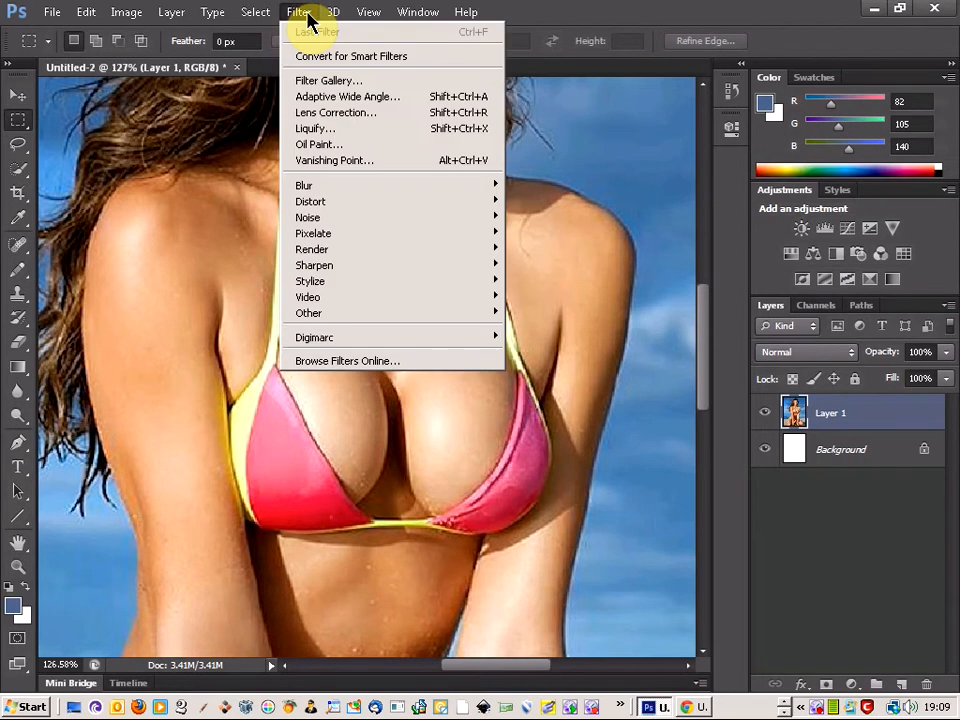
{"action": "mouse_move", "coordinate": [316, 128]}
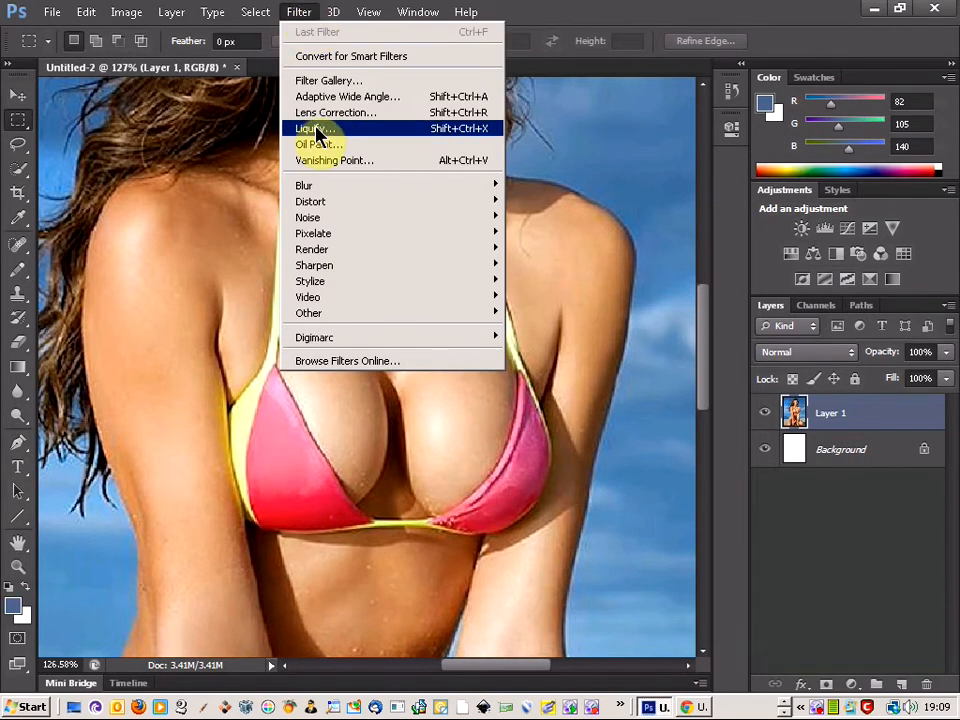
{"action": "left_click", "coordinate": [316, 128]}
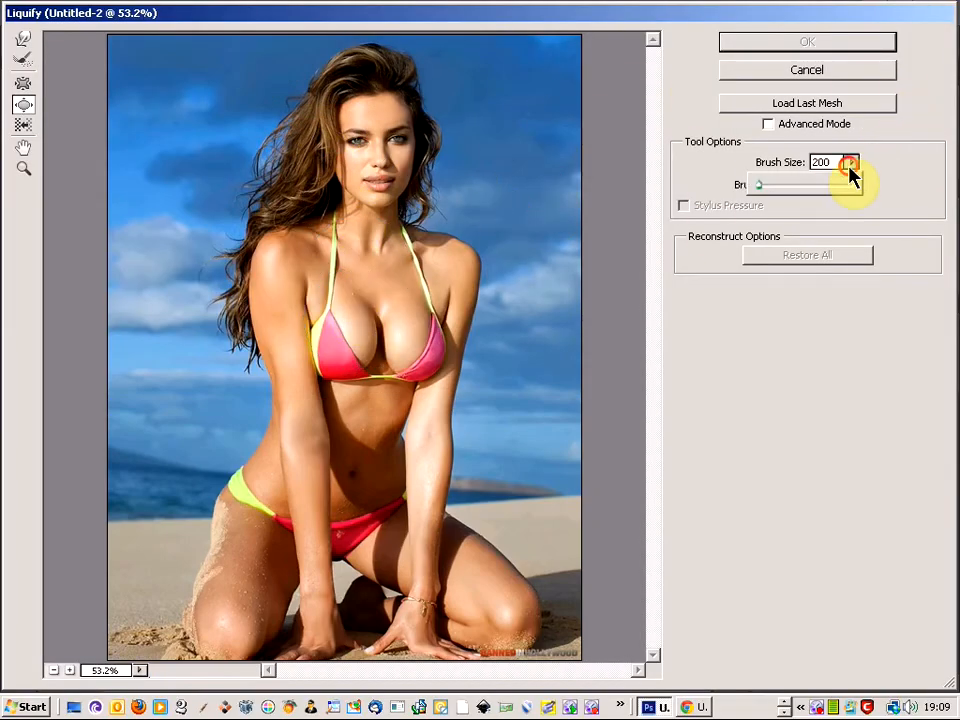
- Select the Liquify Brush Size value so it can be set to 200
{"action": "triple_click", "coordinate": [820, 162]}
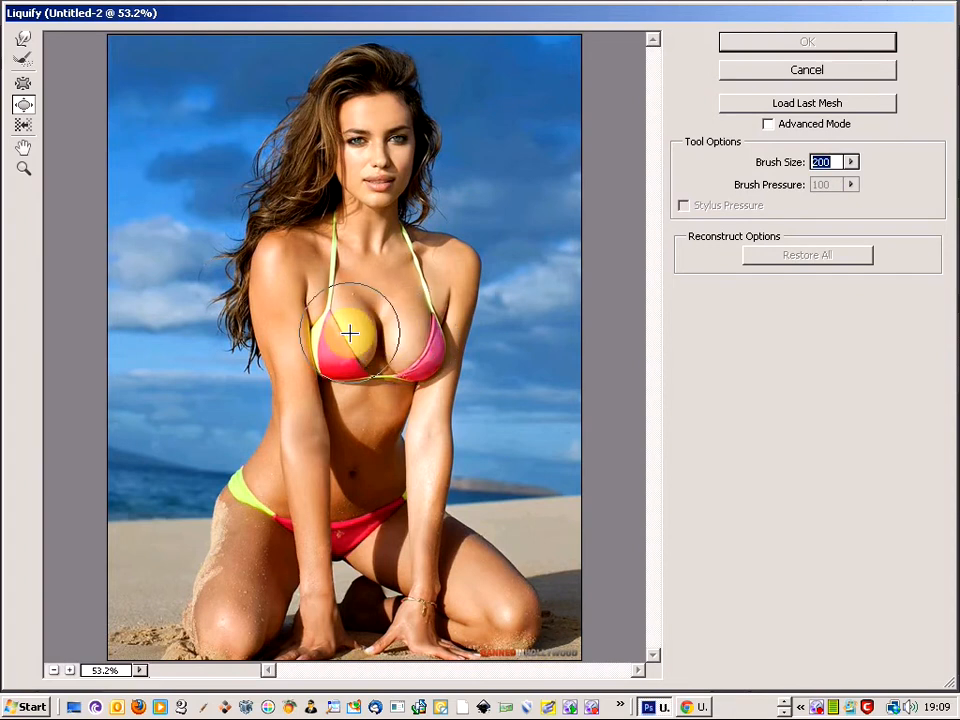
- Forward-warp the left breast outward at its upper part and lower centre to round and enlarge it
{"action": "left_click_drag", "start_coordinate": [350, 332], "coordinate": [344, 318]}
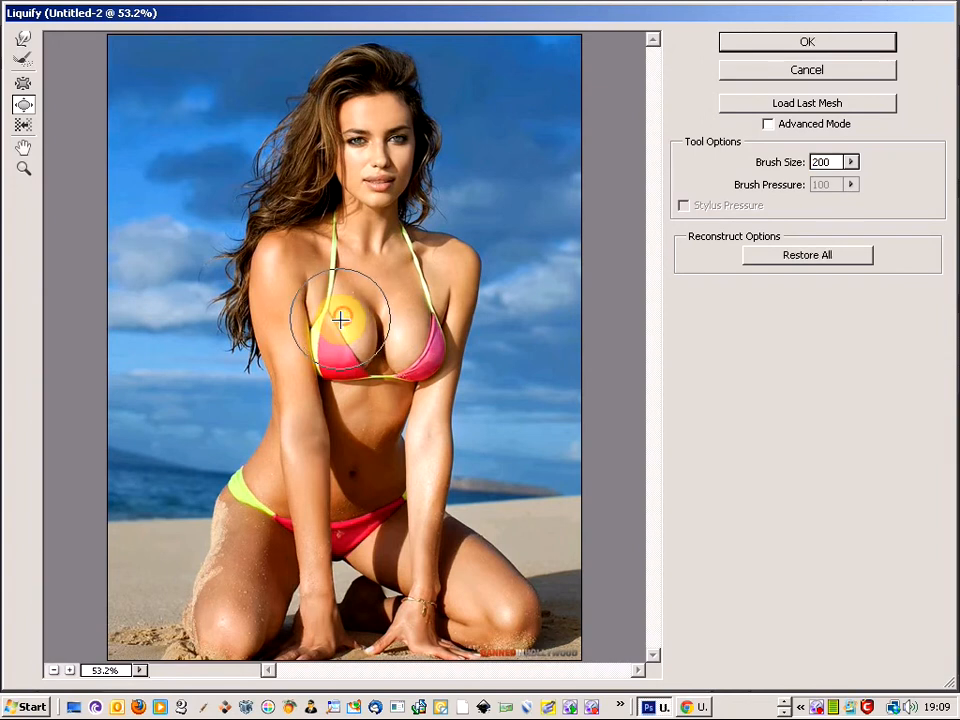
{"action": "left_click_drag", "start_coordinate": [342, 320], "coordinate": [340, 322]}
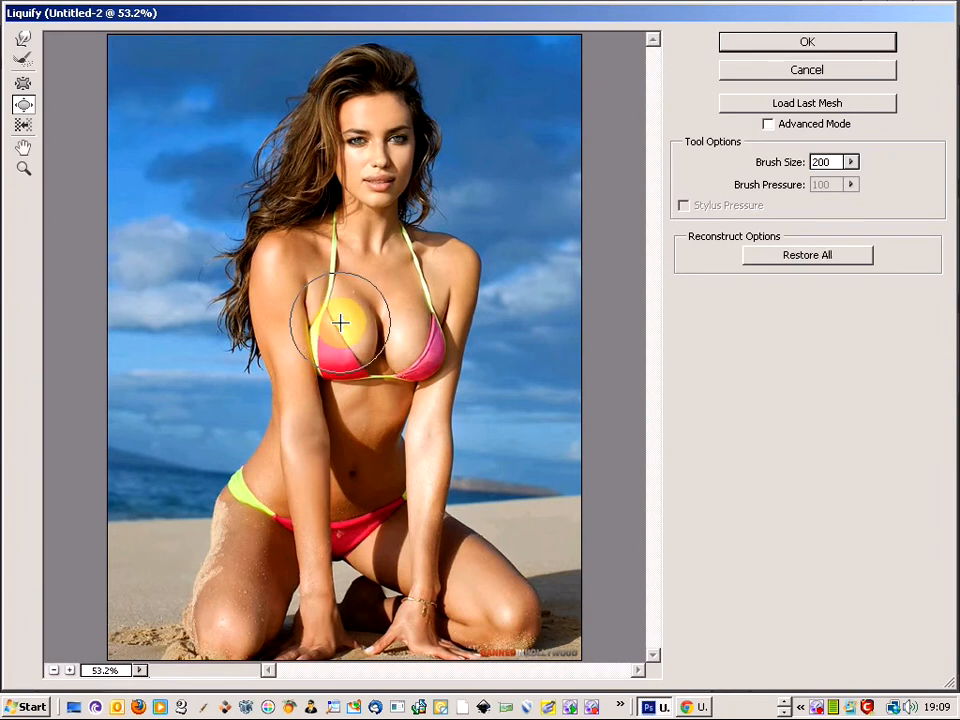
{"action": "left_click_drag", "start_coordinate": [340, 322], "coordinate": [352, 346]}
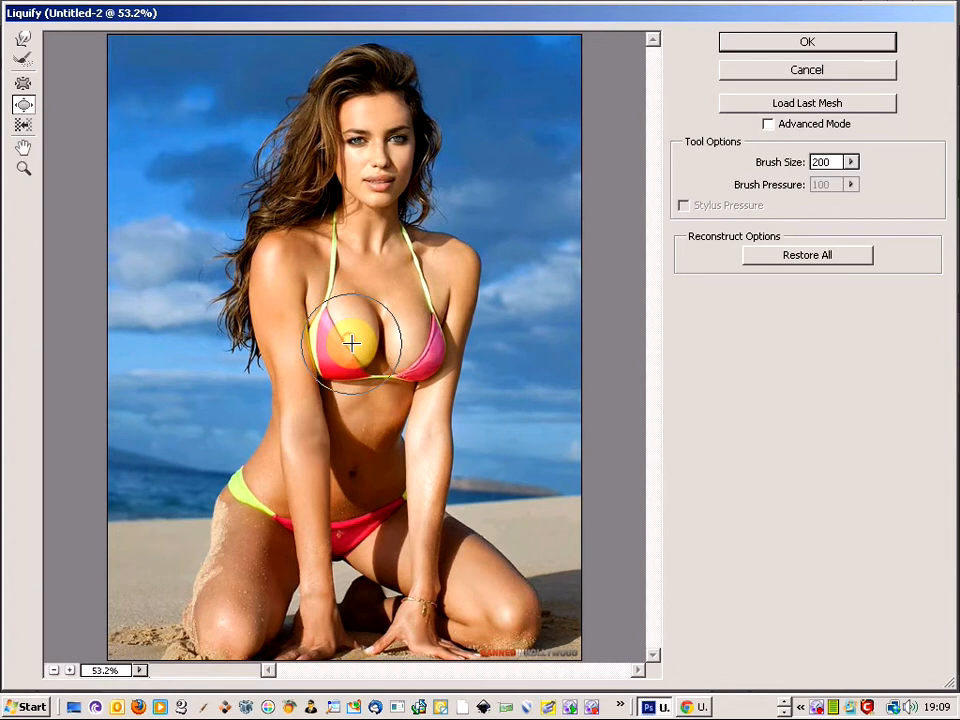
{"action": "left_click_drag", "start_coordinate": [352, 344], "coordinate": [364, 358]}
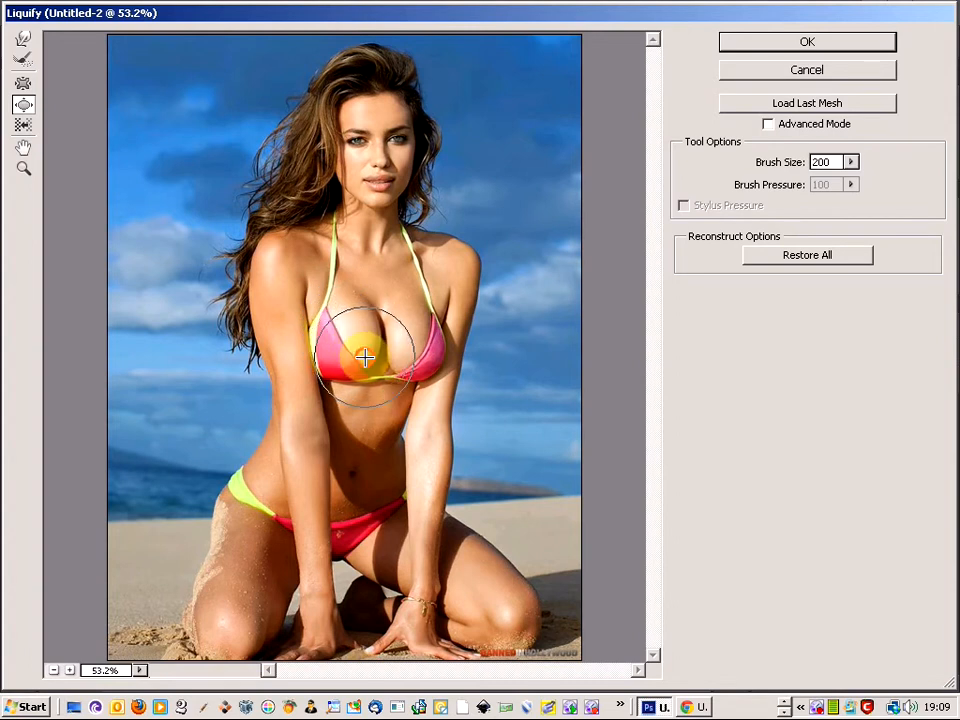
{"action": "left_click_drag", "start_coordinate": [364, 358], "coordinate": [344, 322]}
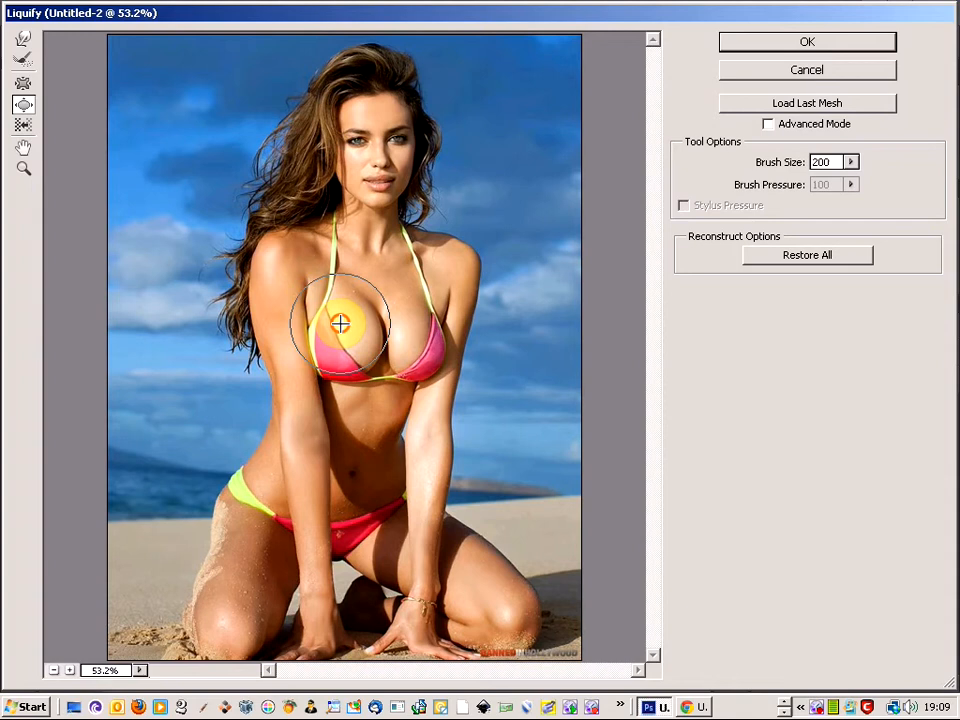
- Widen the left breast's top edge and lower curve further, then smooth the enlarged shape
{"action": "left_click_drag", "start_coordinate": [342, 322], "coordinate": [332, 300]}
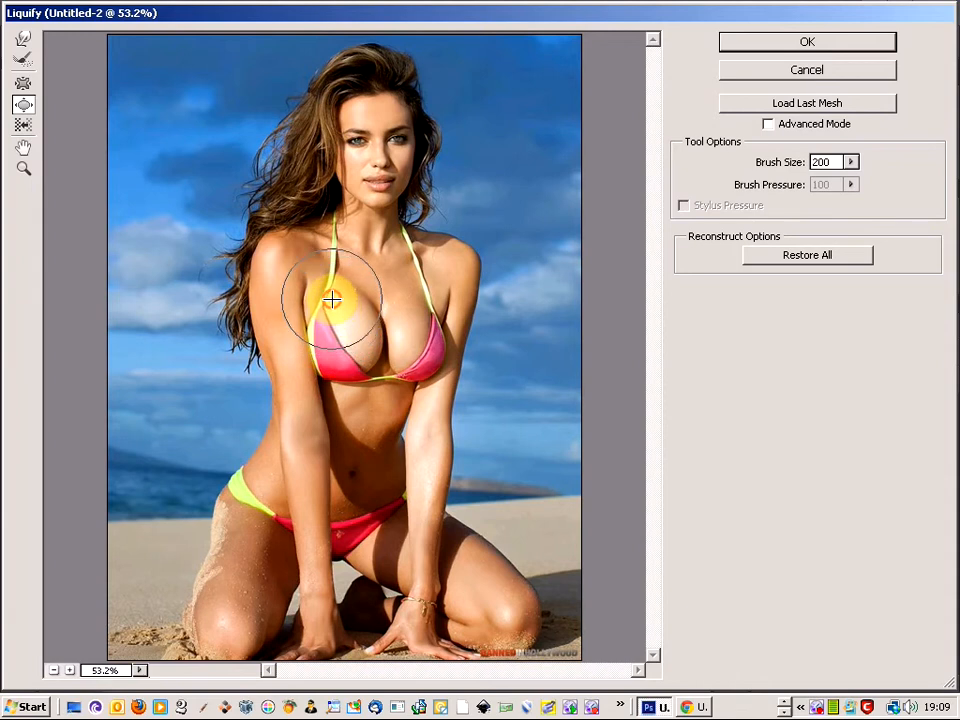
{"action": "left_click_drag", "start_coordinate": [332, 300], "coordinate": [336, 324]}
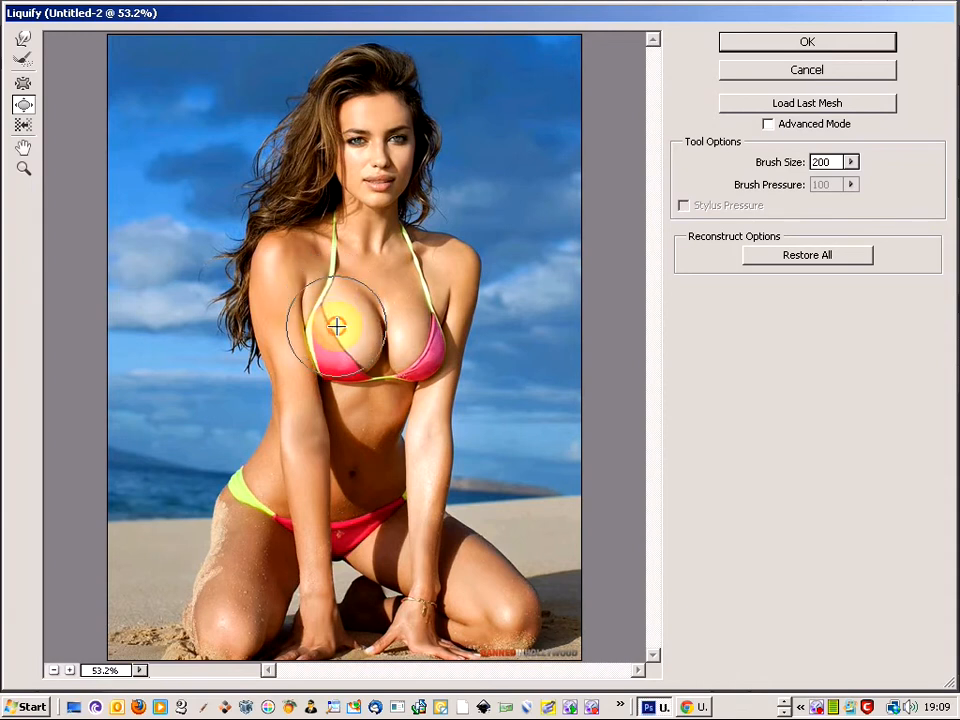
{"action": "left_click_drag", "start_coordinate": [336, 328], "coordinate": [344, 348]}
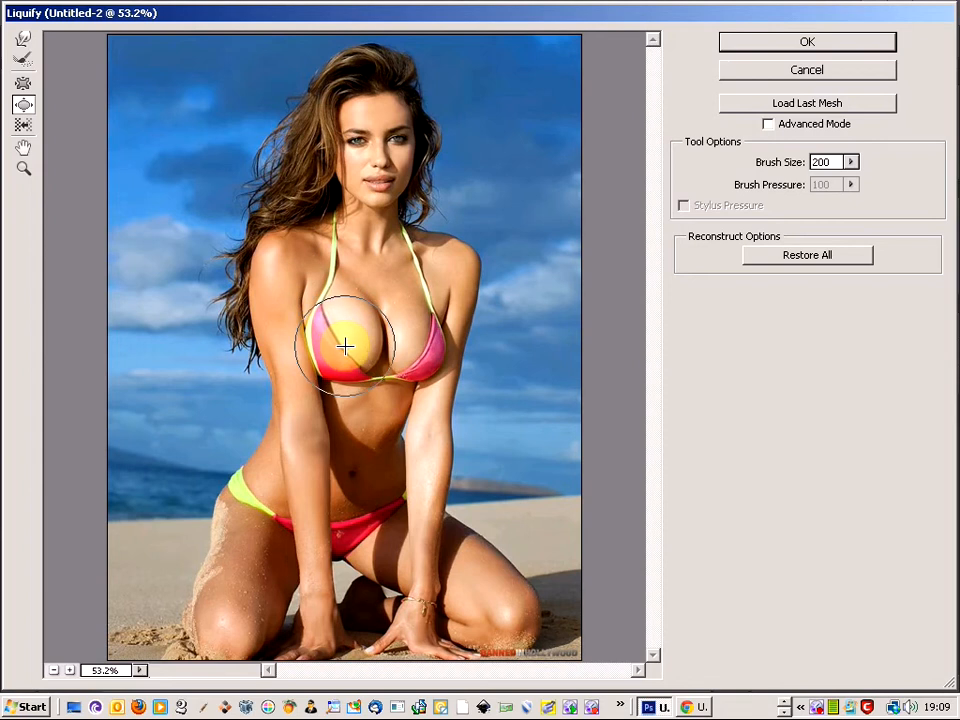
{"action": "left_click_drag", "start_coordinate": [344, 348], "coordinate": [364, 356]}
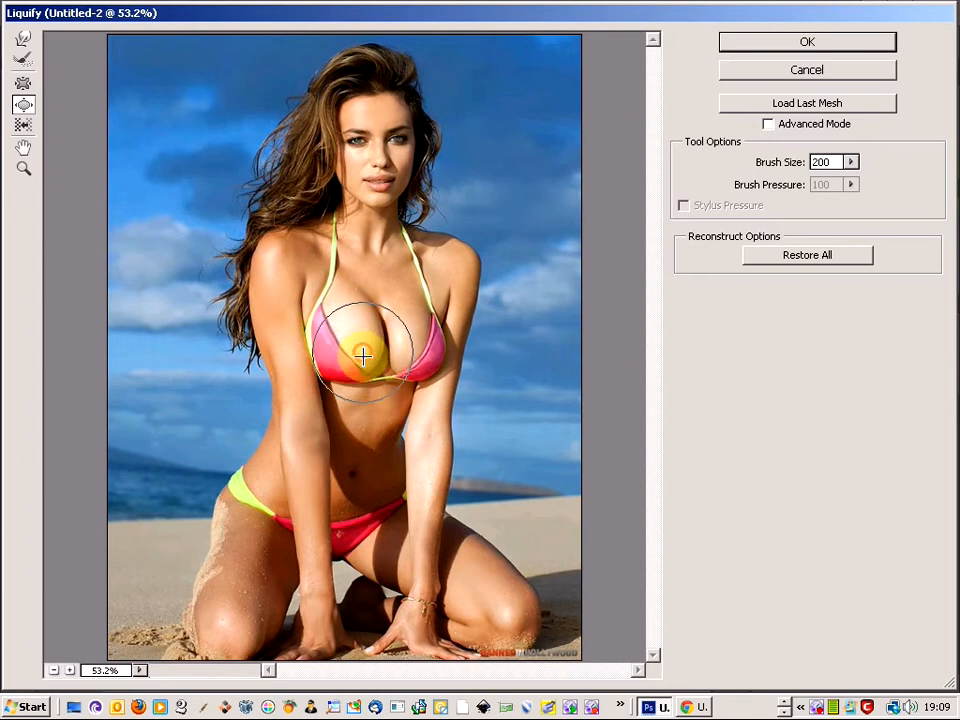
{"action": "left_click_drag", "start_coordinate": [364, 356], "coordinate": [404, 356]}
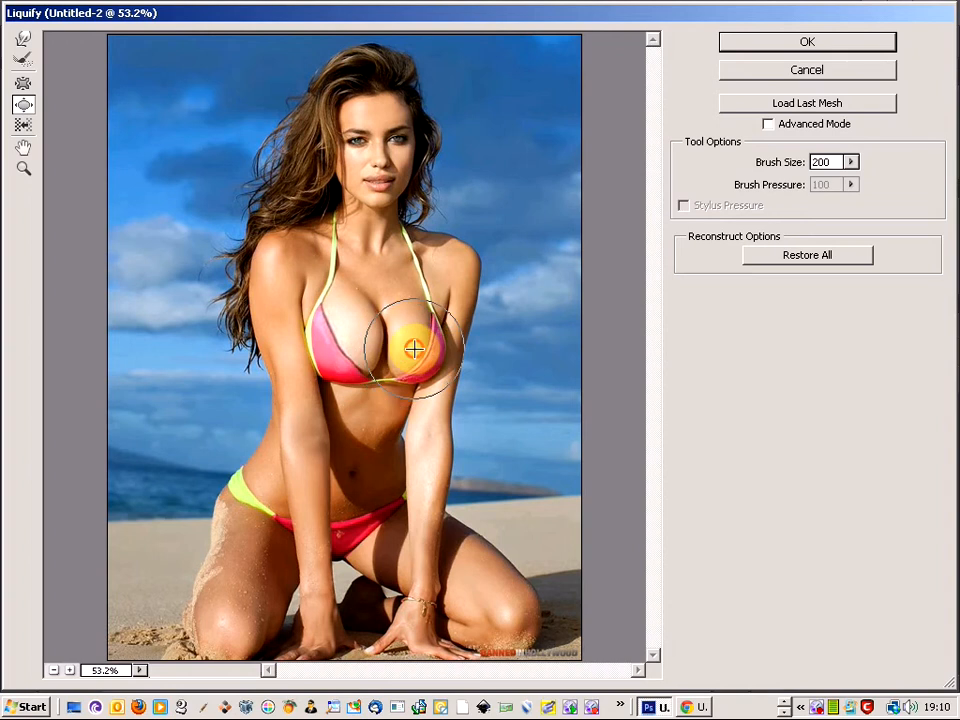
- Forward-warp the right breast outward, rounding its upper, lower and inner curves to match the left
{"action": "left_click_drag", "start_coordinate": [412, 348], "coordinate": [416, 330]}
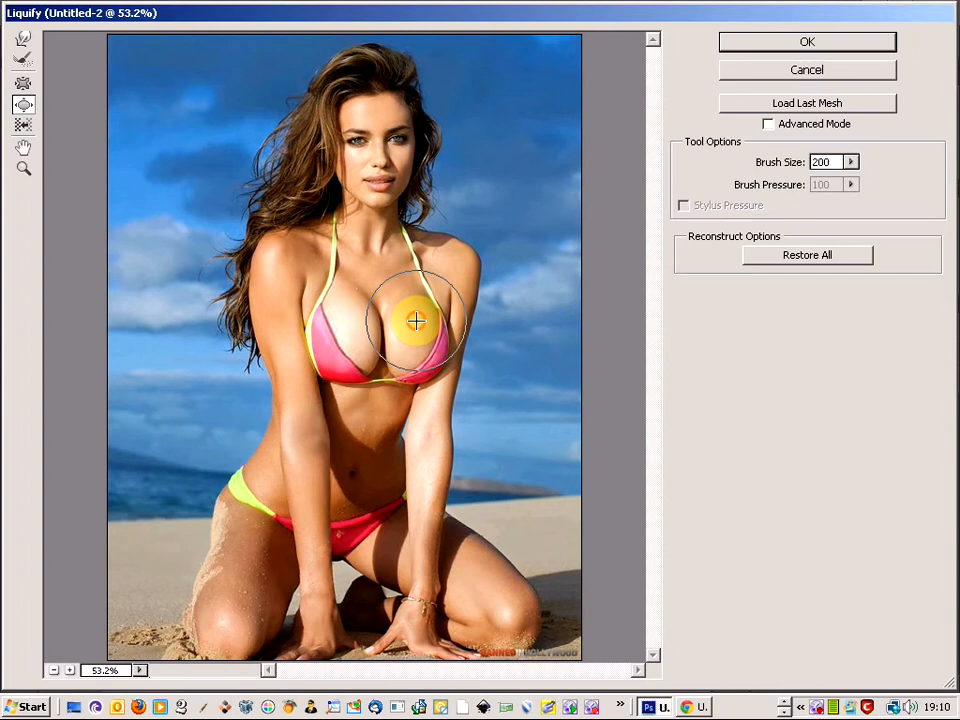
{"action": "left_click_drag", "start_coordinate": [414, 320], "coordinate": [408, 356]}
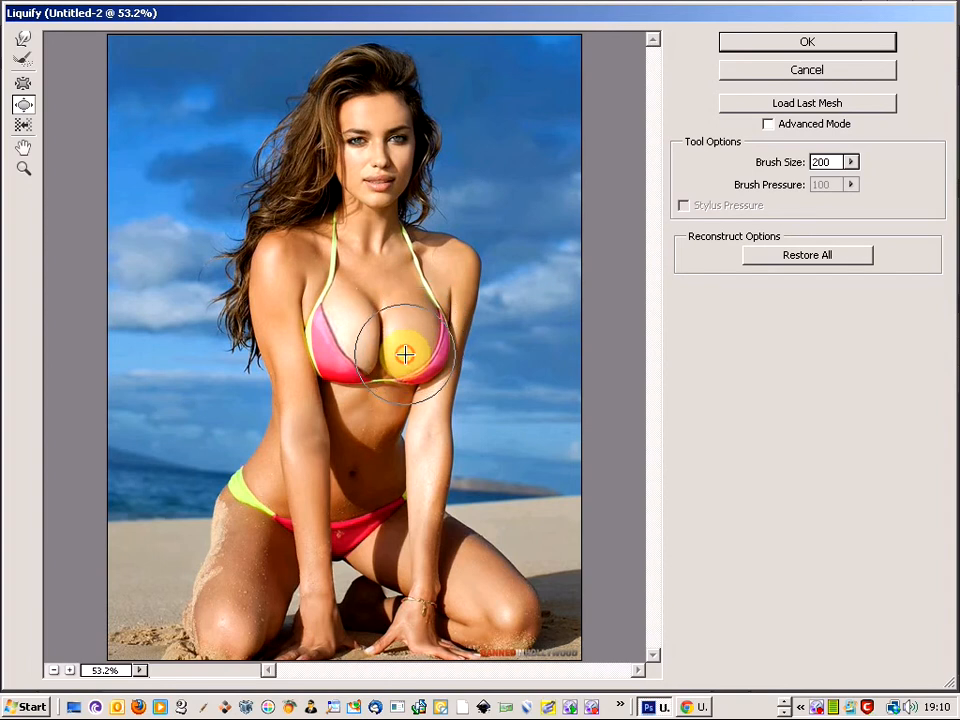
{"action": "left_click_drag", "start_coordinate": [408, 356], "coordinate": [376, 348]}
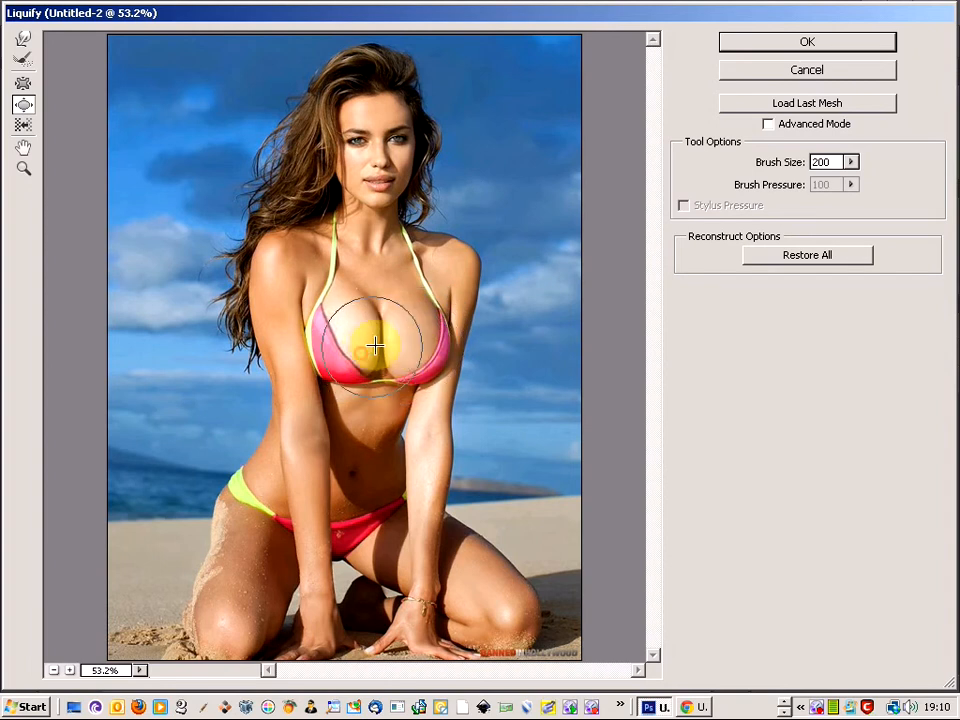
{"action": "left_click_drag", "start_coordinate": [376, 344], "coordinate": [422, 314]}
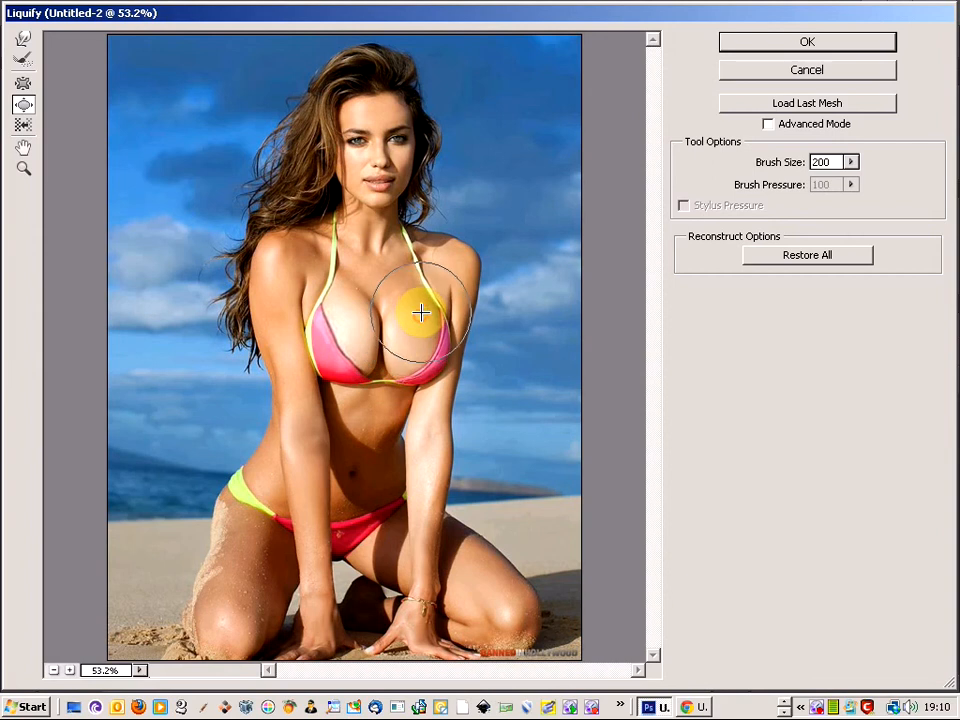
{"action": "left_click_drag", "start_coordinate": [420, 312], "coordinate": [348, 324]}
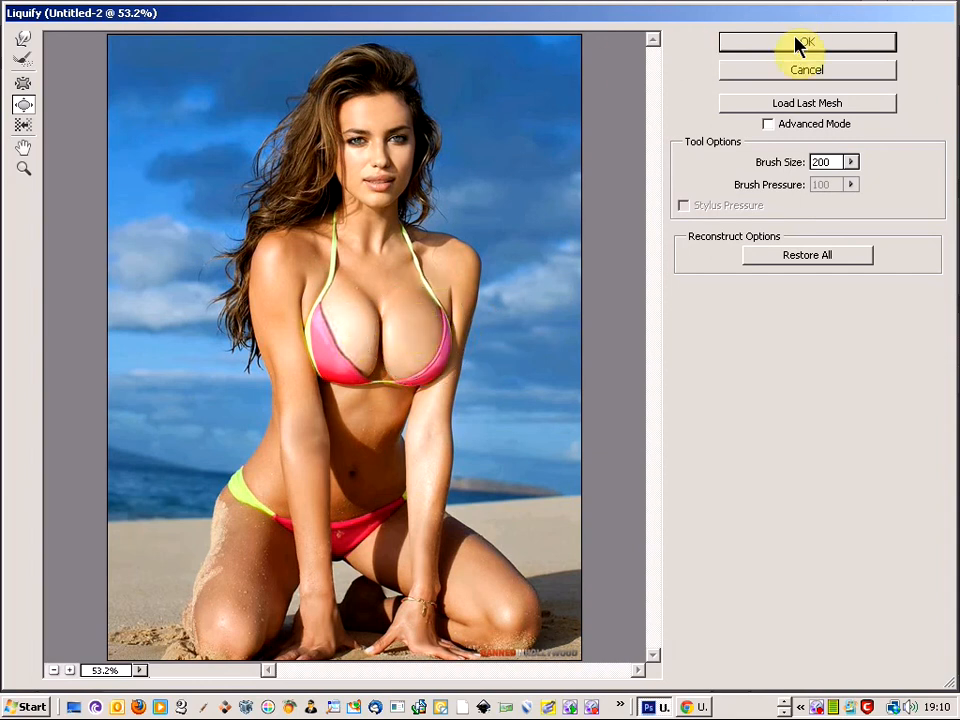
- Commit the Liquify reshaping to the layer and zoom out to view the whole photo
{"action": "left_click", "coordinate": [808, 42]}
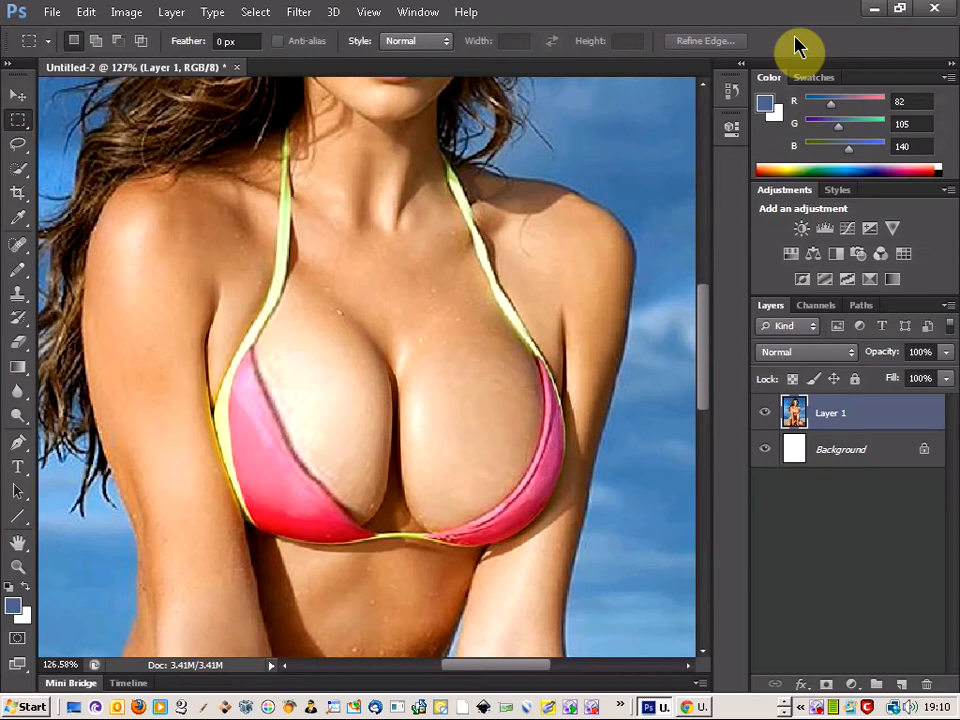
{"action": "mouse_move", "coordinate": [430, 356]}
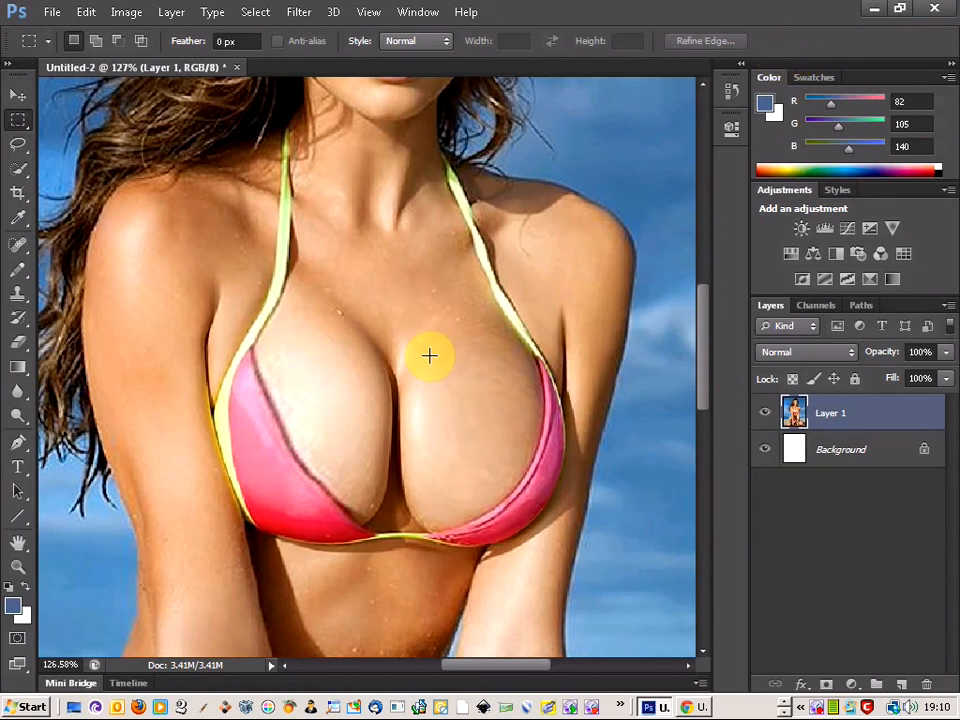
{"action": "key", "text": "ctrl+minus"}
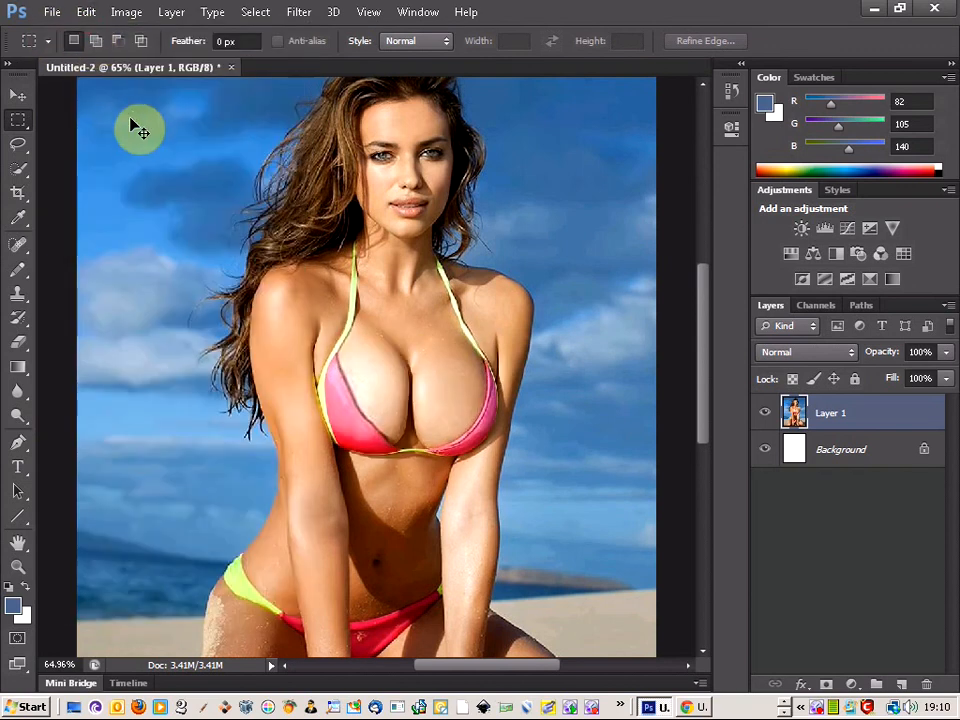
{"action": "mouse_move", "coordinate": [184, 172]}
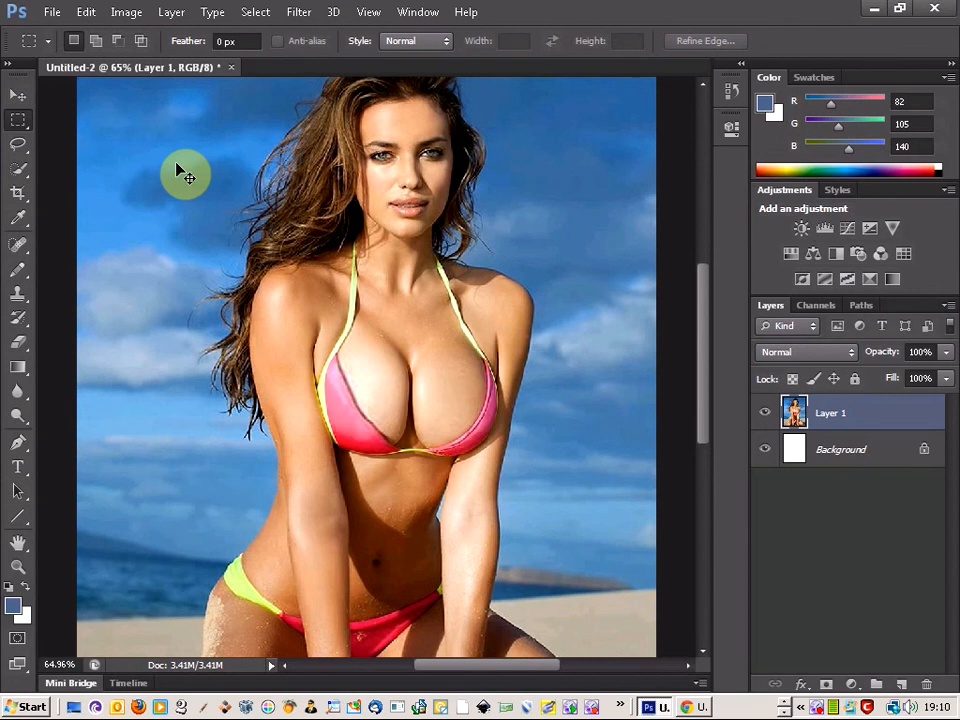
{"action": "mouse_move", "coordinate": [176, 164]}
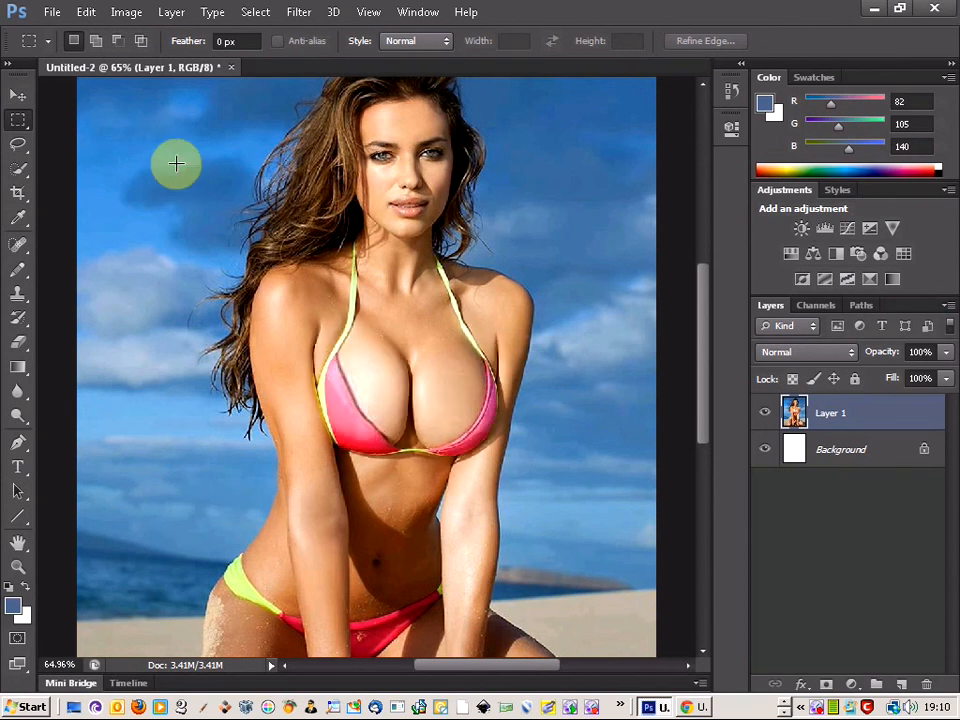